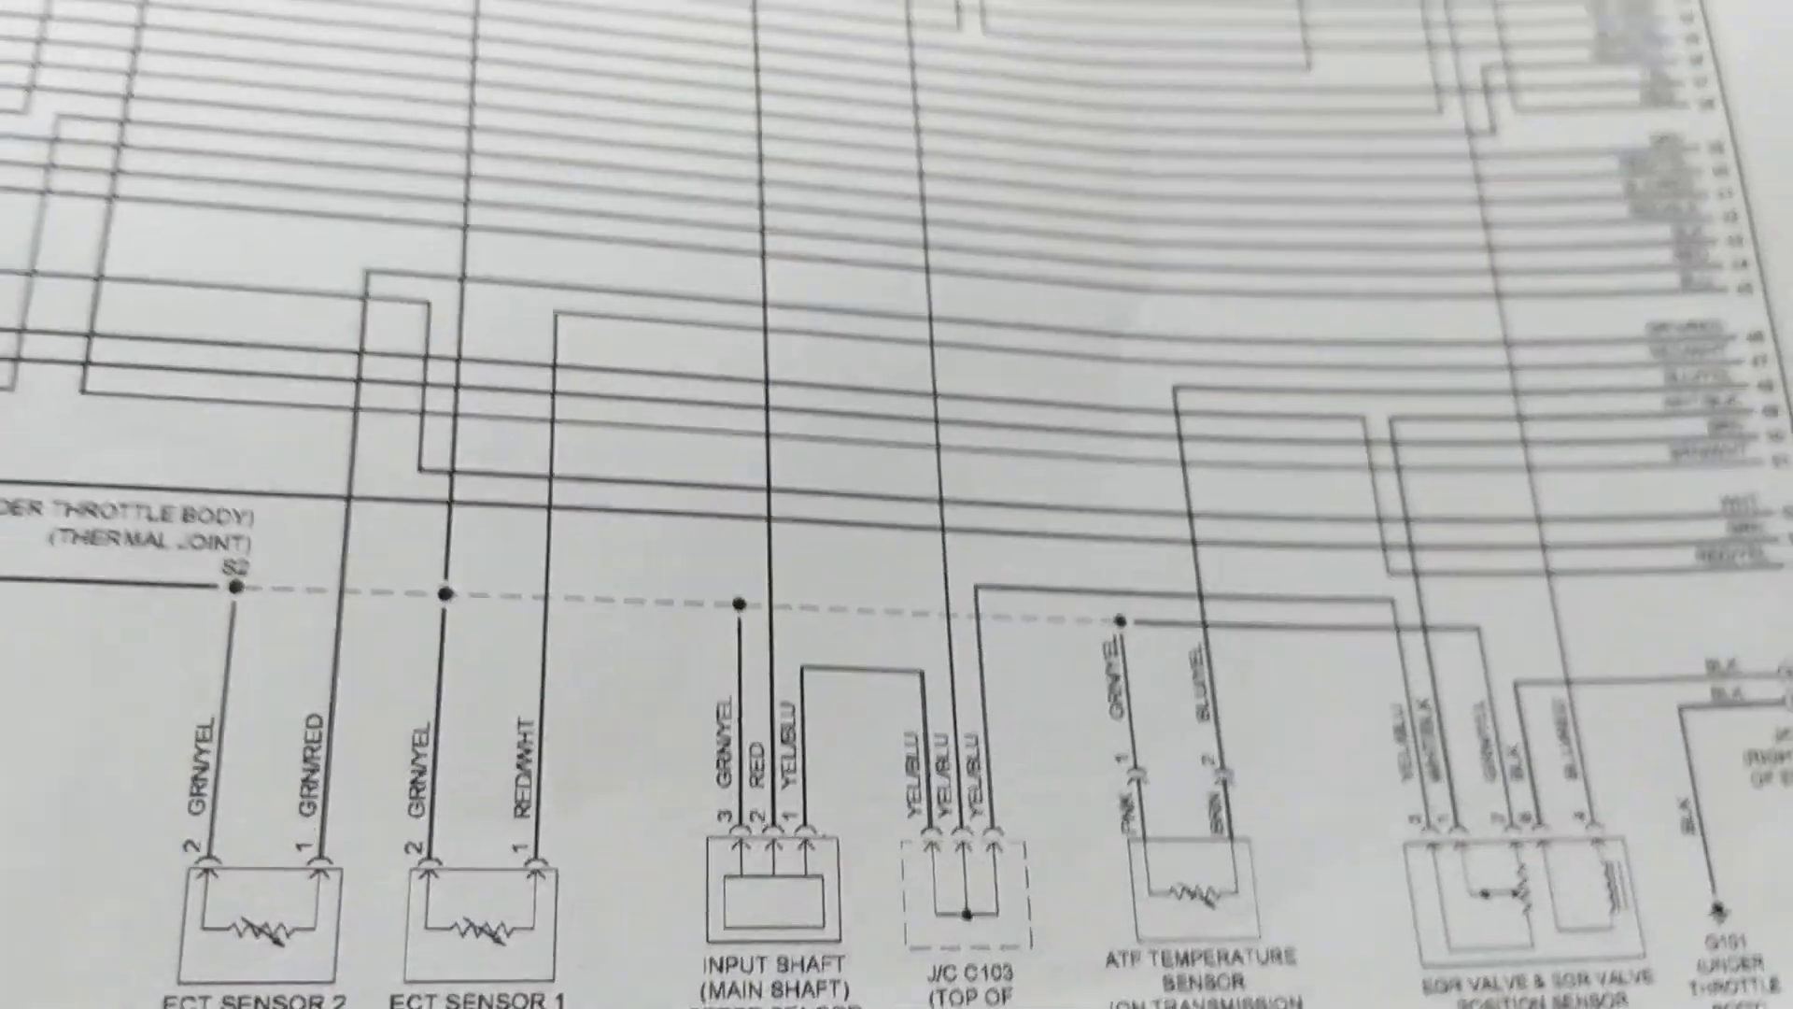
{"action": "scroll", "scroll_direction": "down", "scroll_amount": 3}
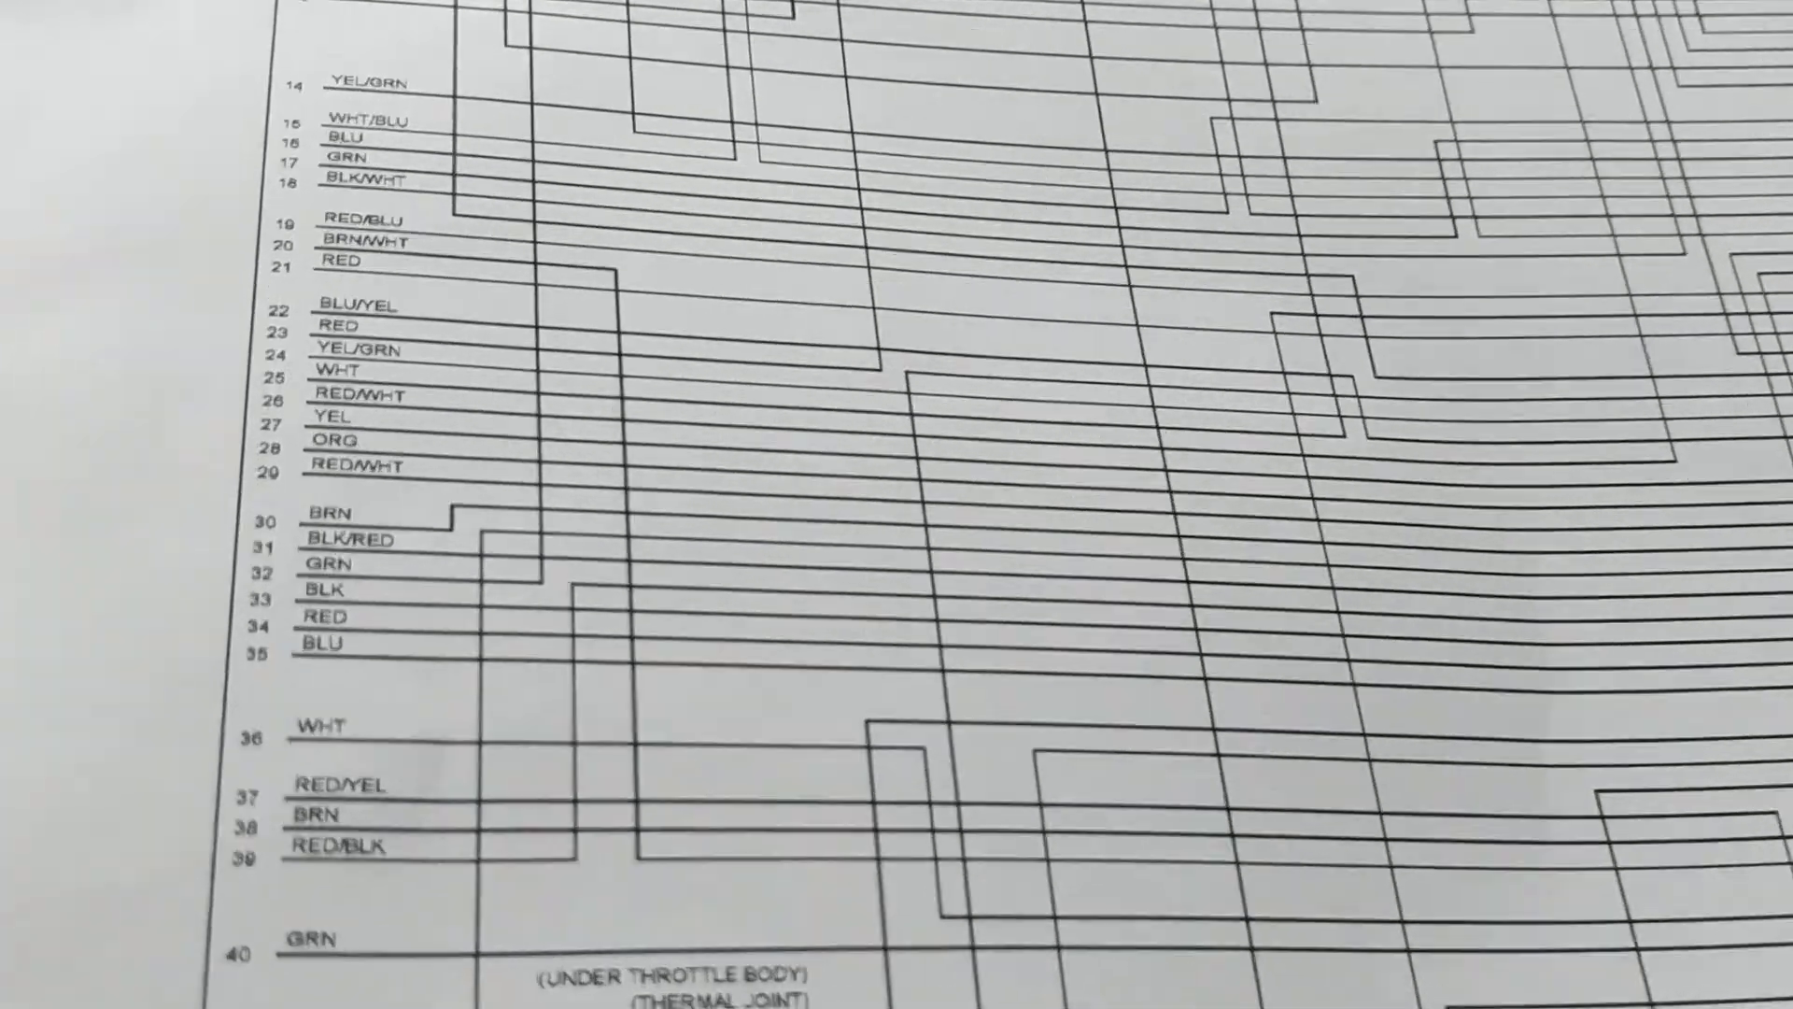
{"action": "scroll", "scroll_direction": "down", "scroll_amount": 3}
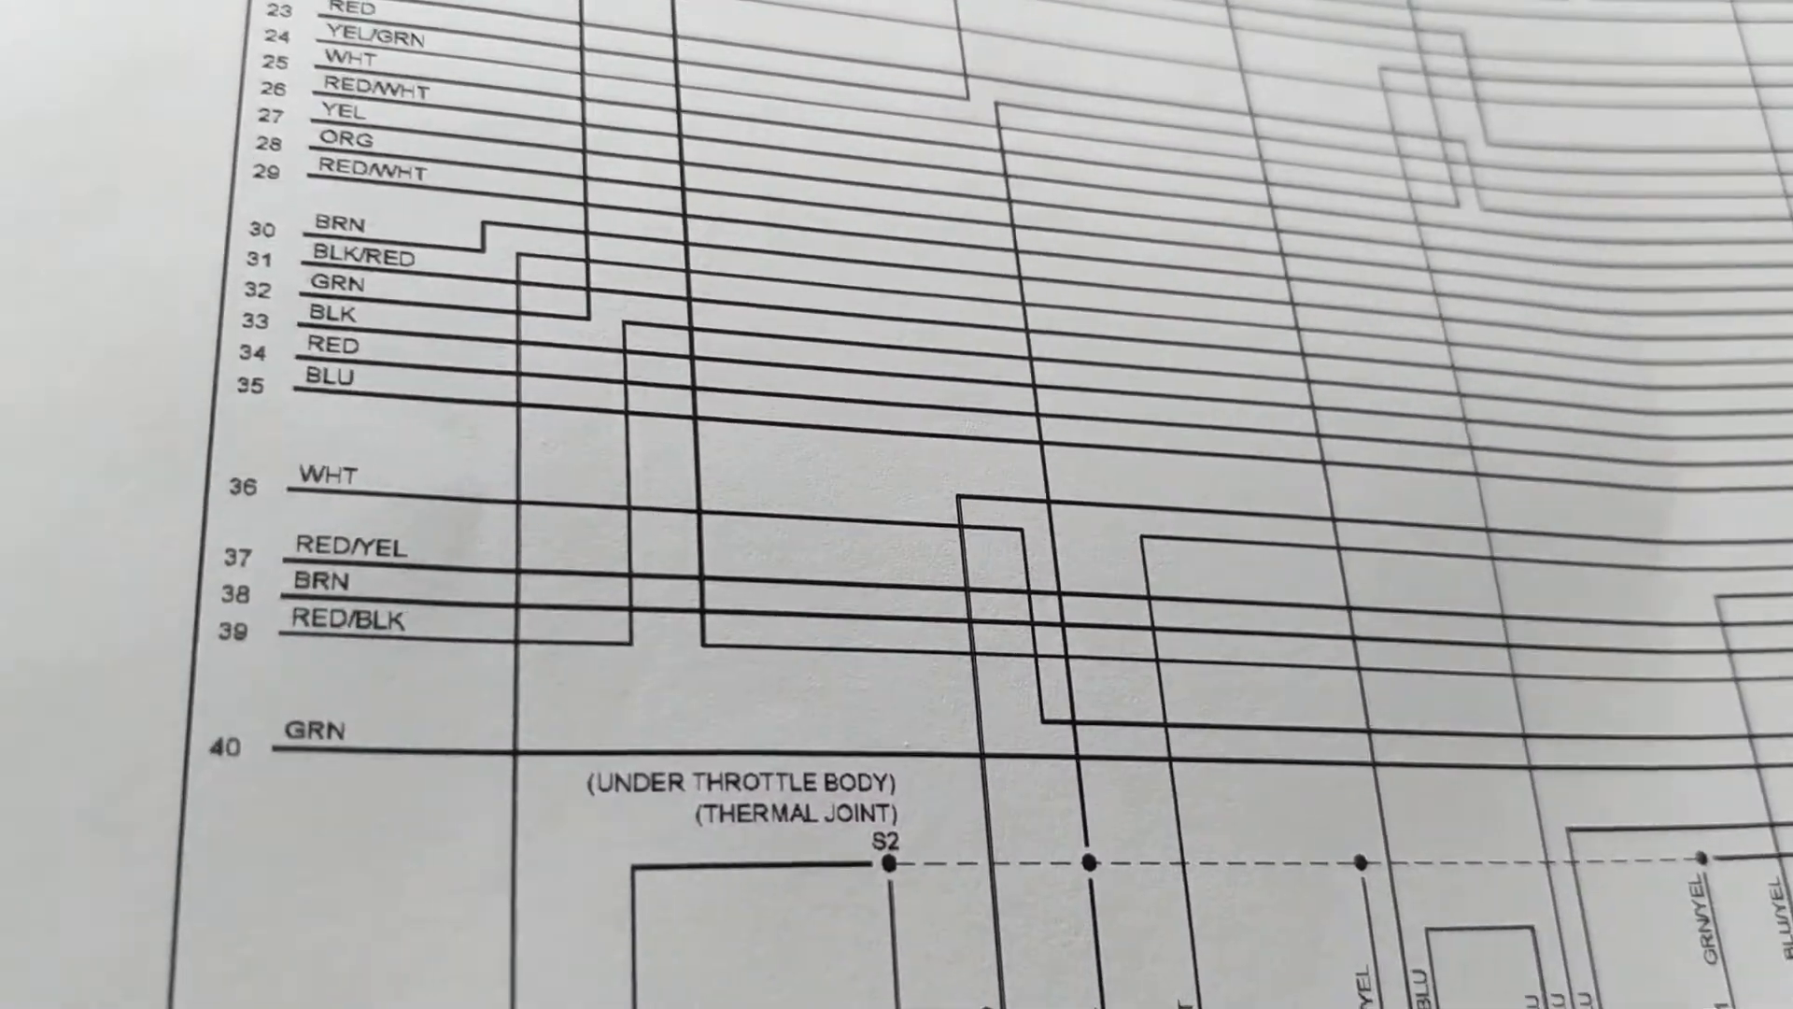